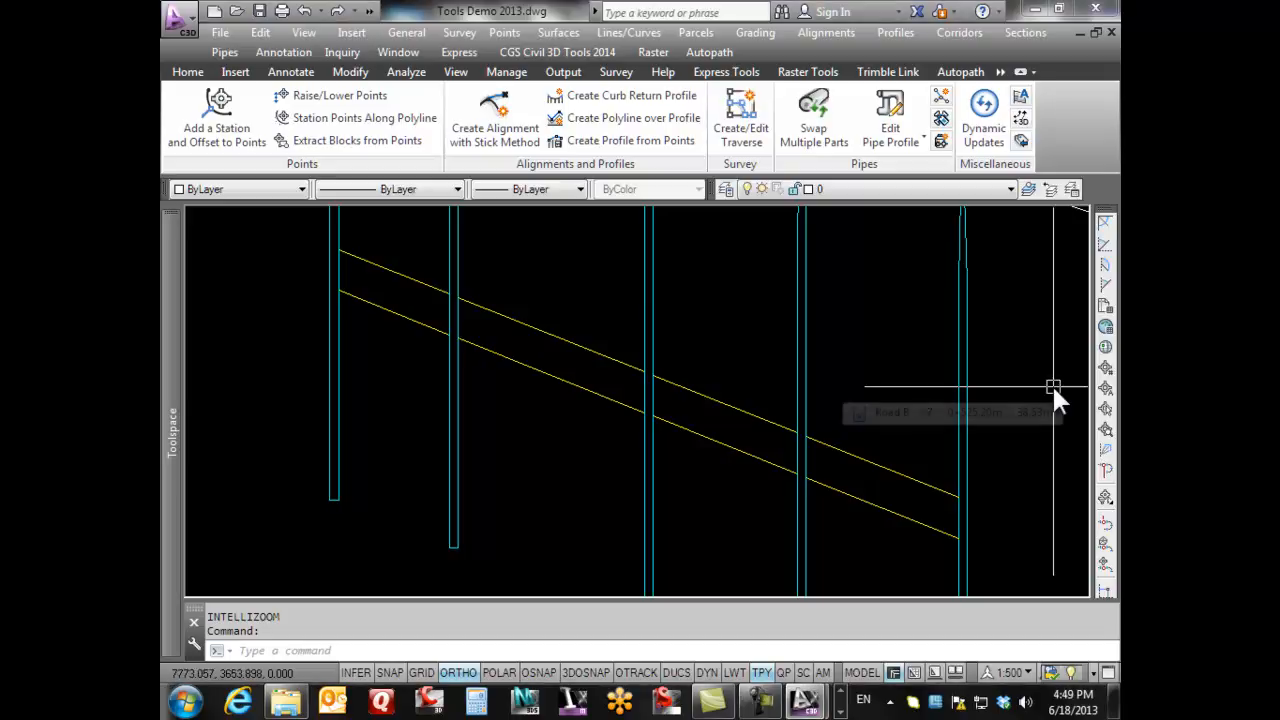
mouse_move(1055, 407)
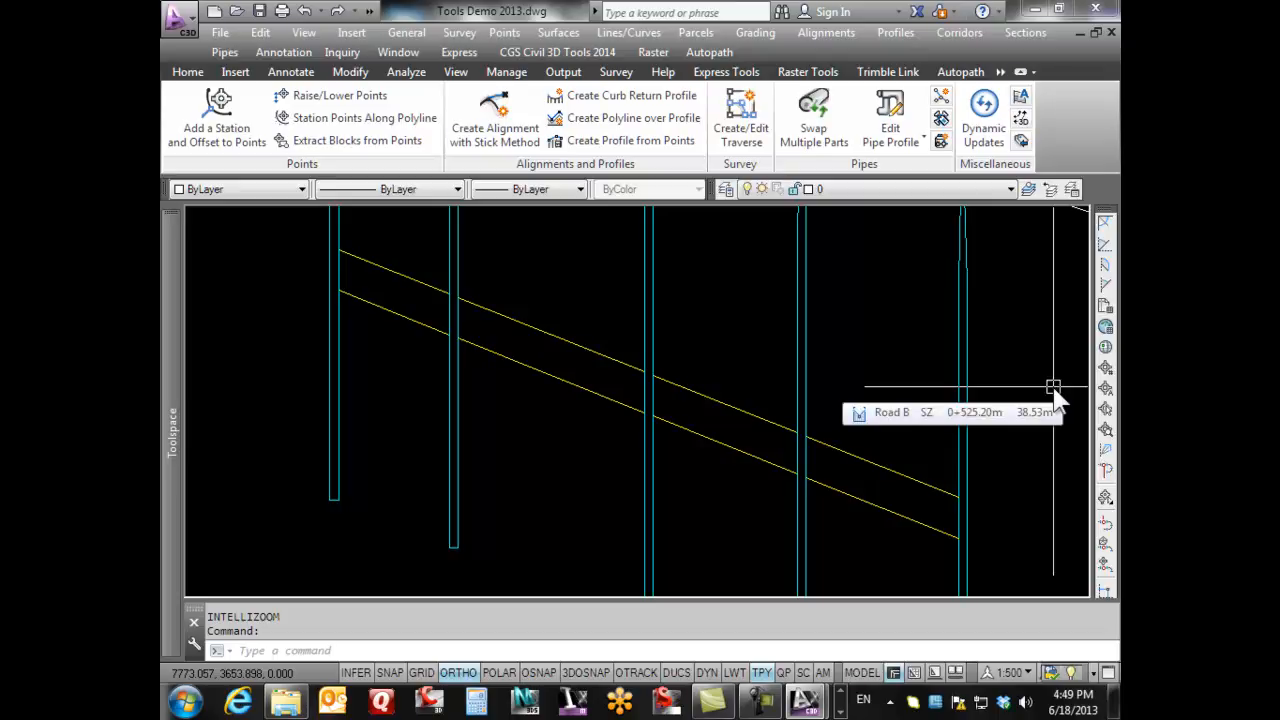
mouse_move(673, 388)
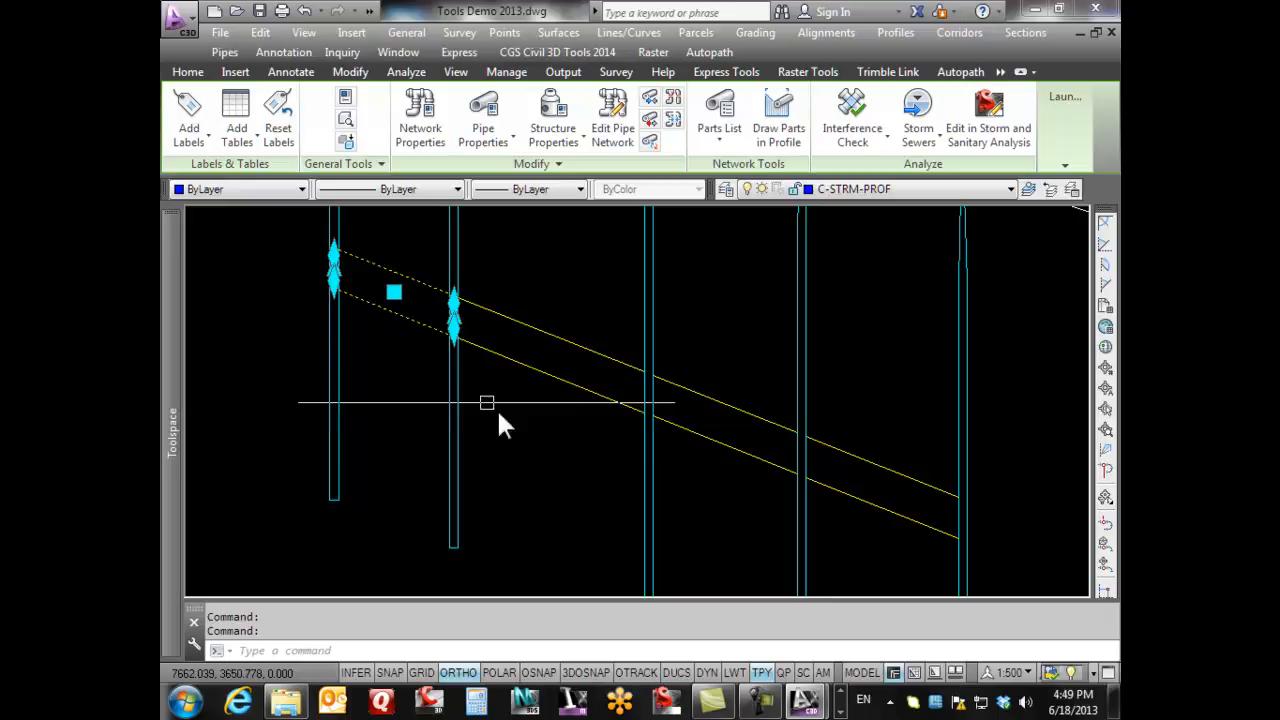
mouse_move(645, 410)
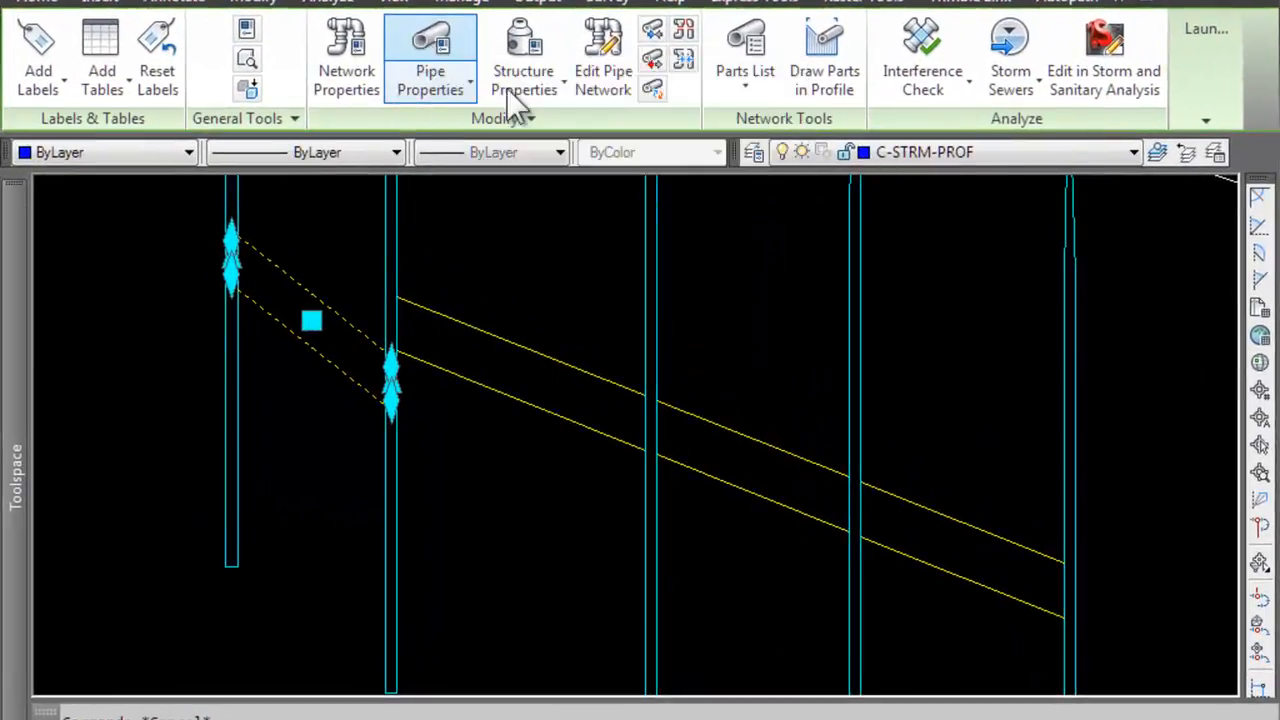
Step: Grip-edit the first storm pipe's downstream end lower, then deselect it
click(430, 60)
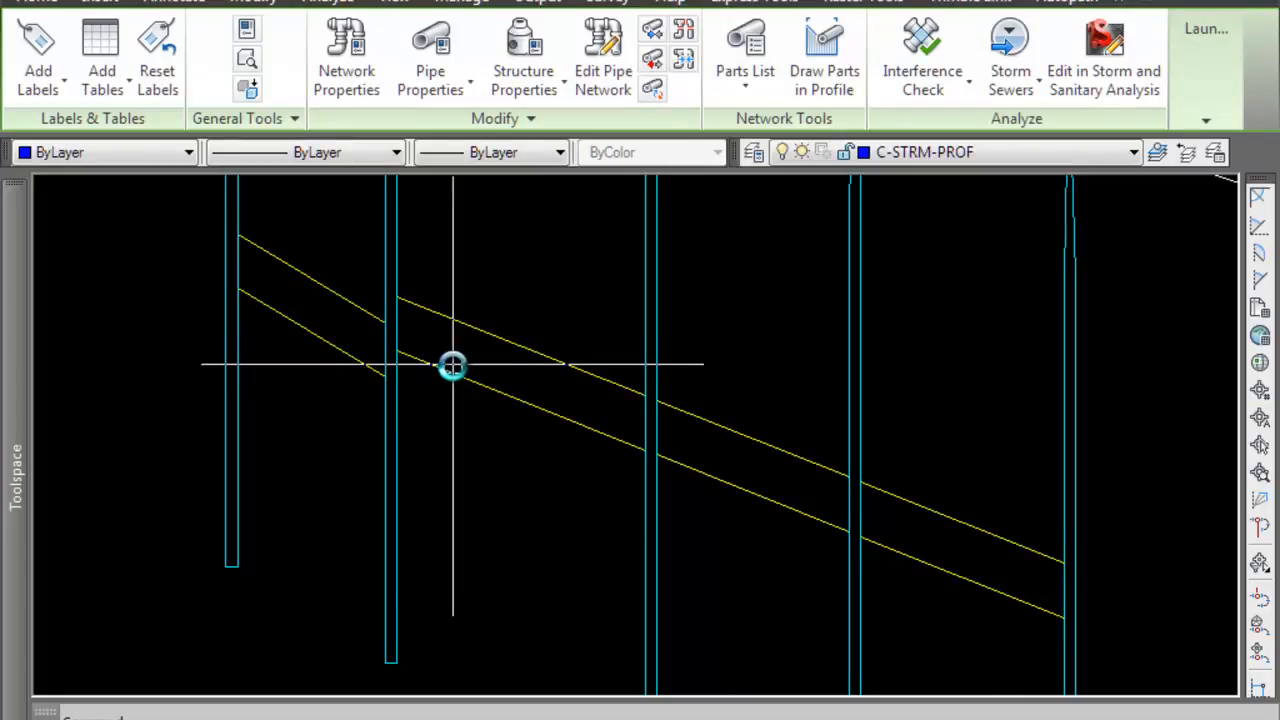
mouse_move(397, 297)
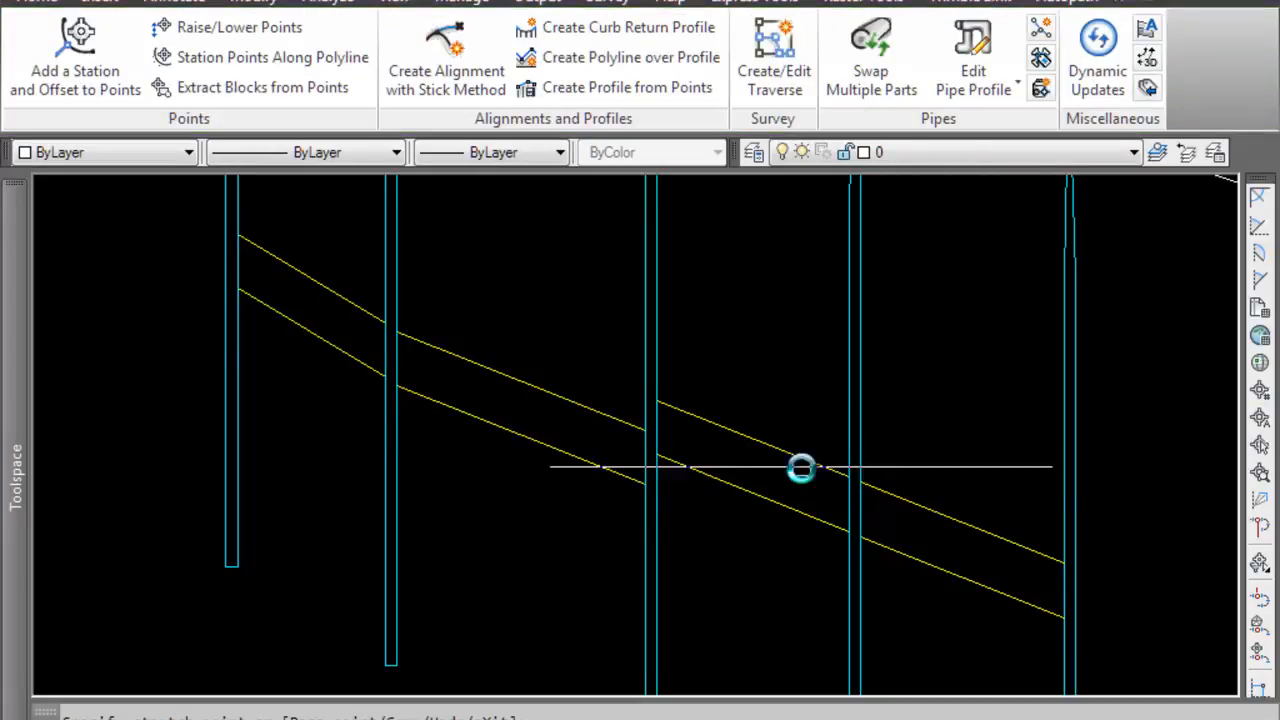
mouse_move(875, 498)
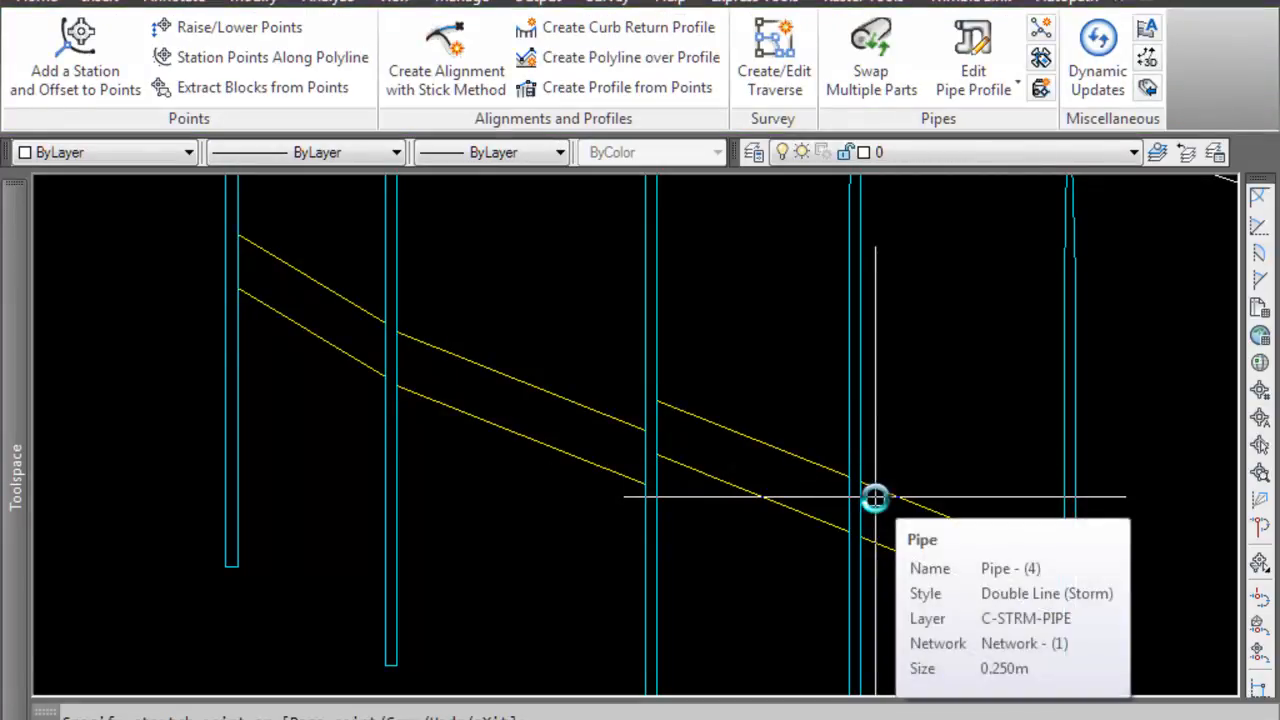
mouse_move(865, 485)
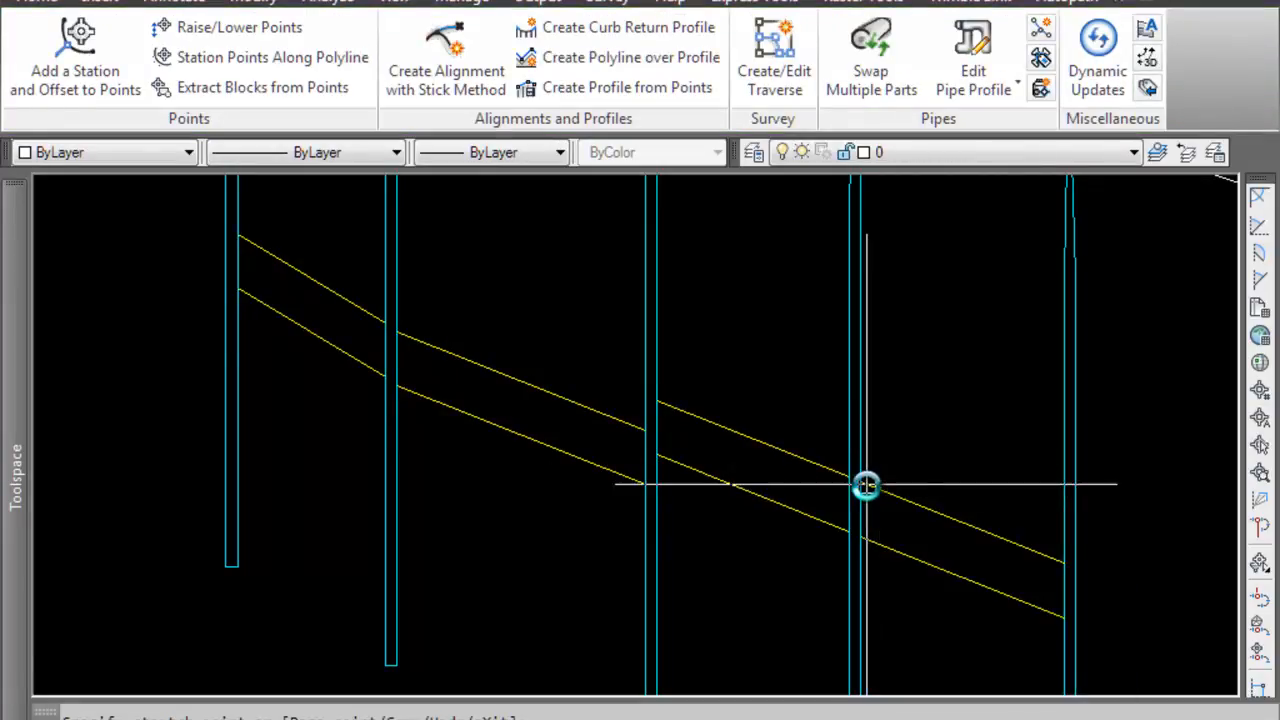
Step: List Network - (1)'s four pipes in Prospector and scroll to their slopes and inverts
click(235, 434)
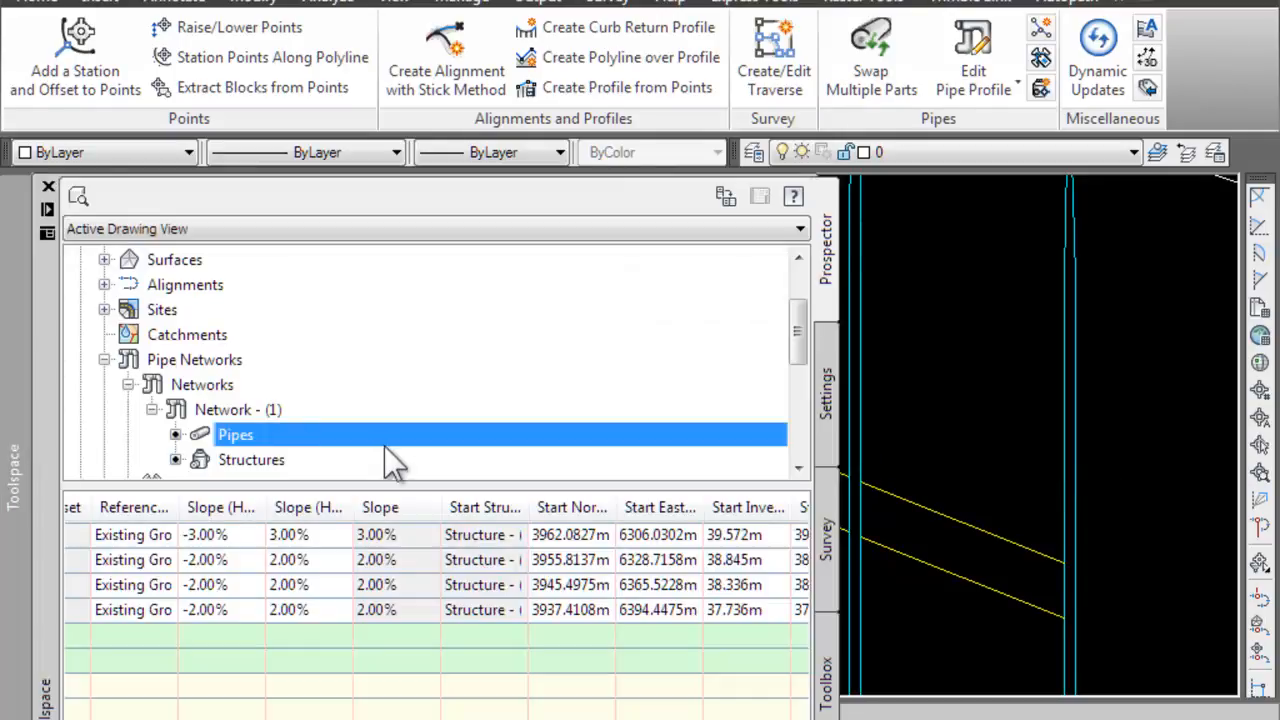
mouse_move(205, 405)
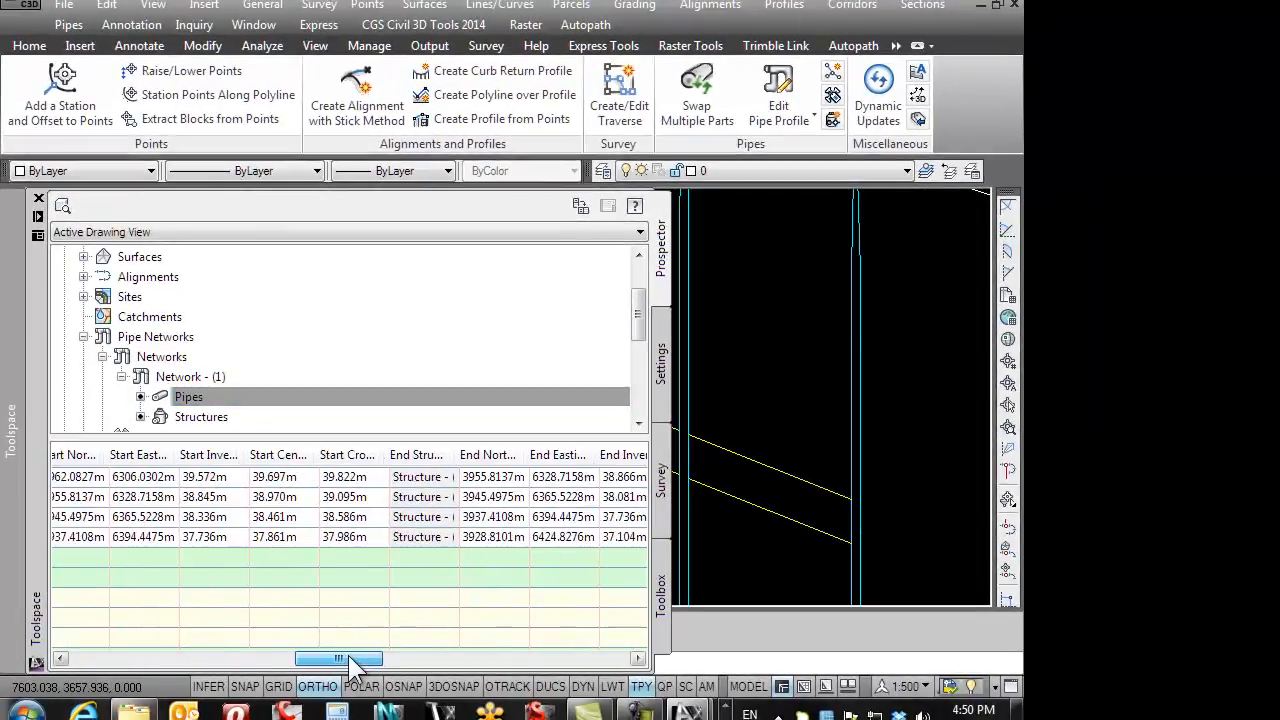
drag(338, 658, 273, 658)
text(u)
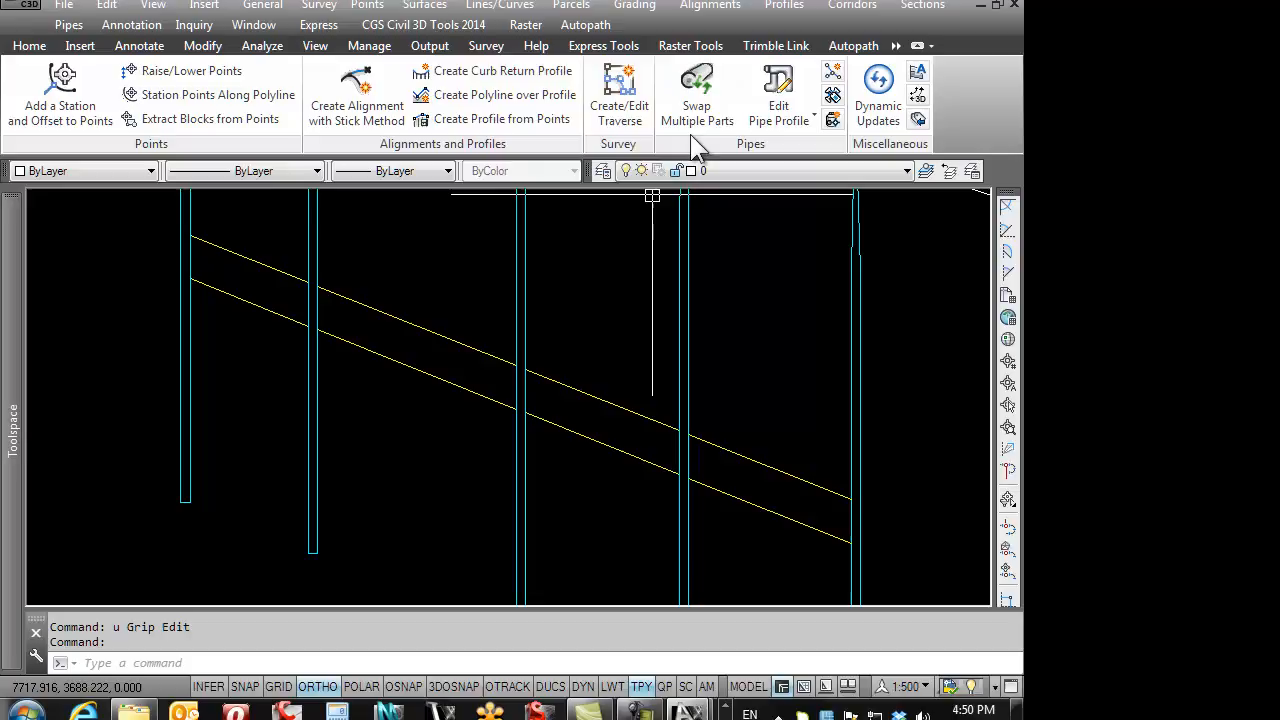
mouse_move(778, 95)
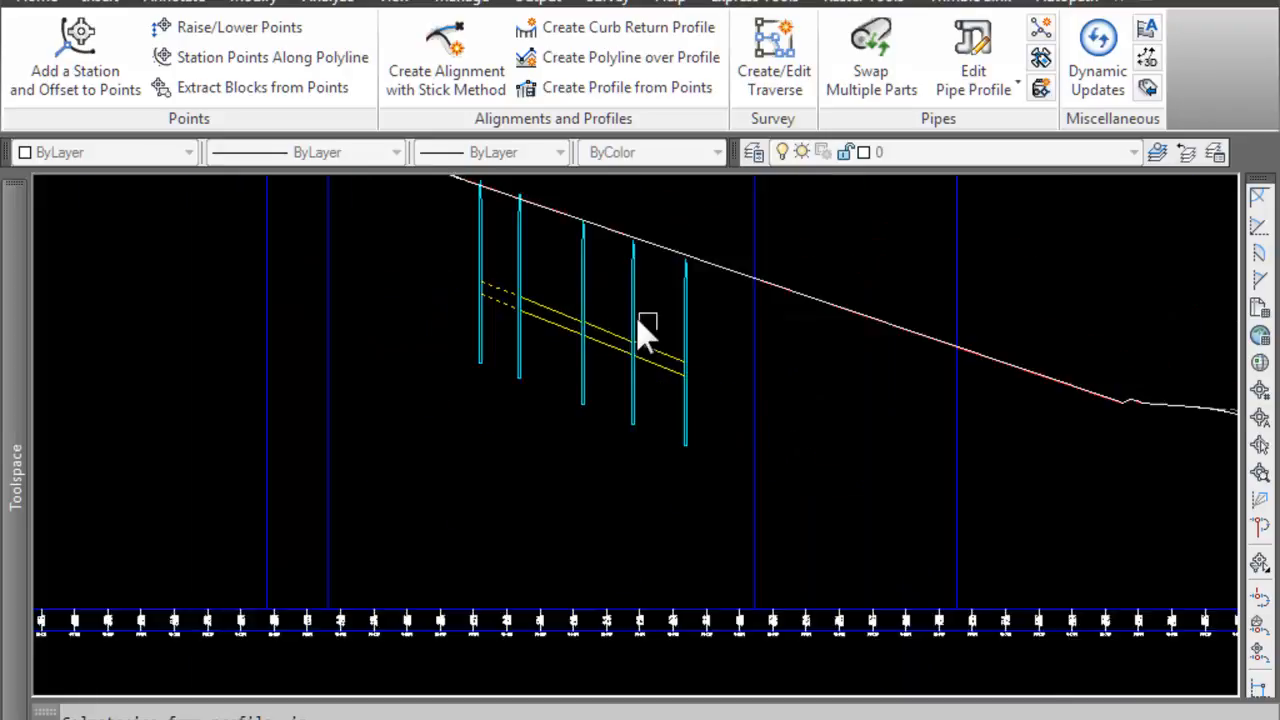
Step: Pick the Road B profile view to edit Pipe - (1)'s profile
click(972, 55)
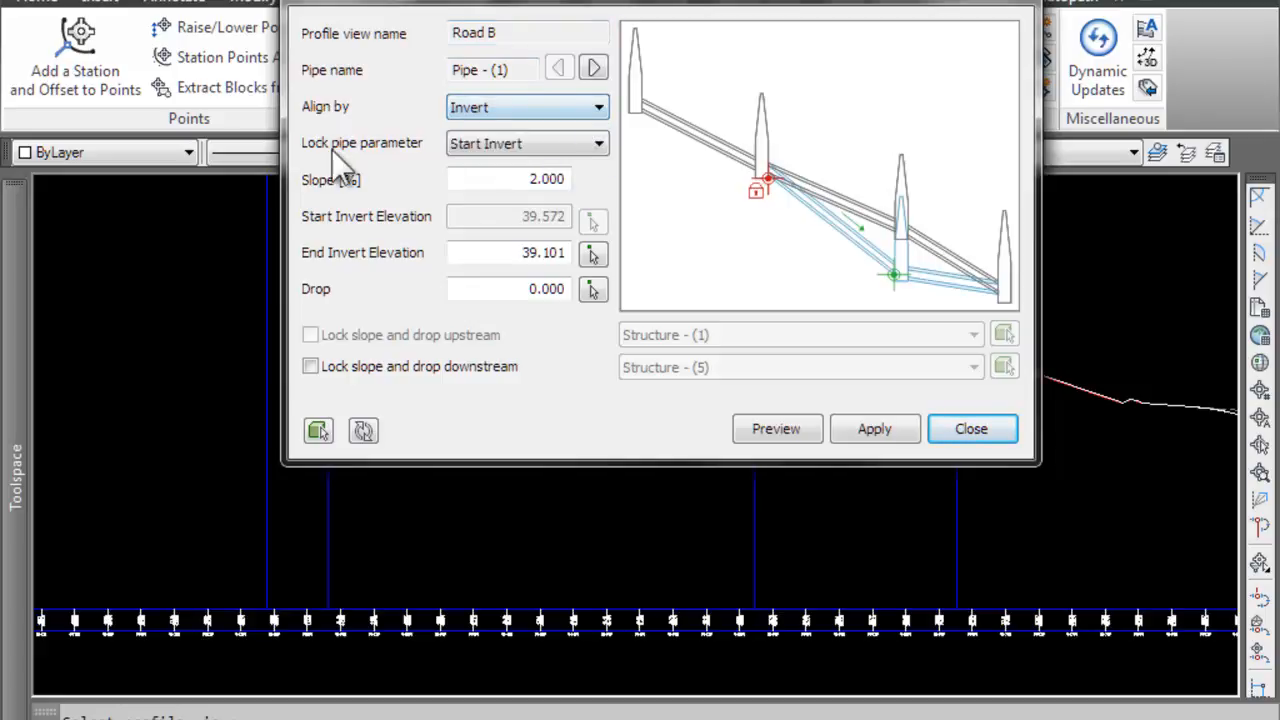
Step: Lock Pipe - (1)'s start invert, enter 5% slope, and preview the 38.395 end invert
click(527, 143)
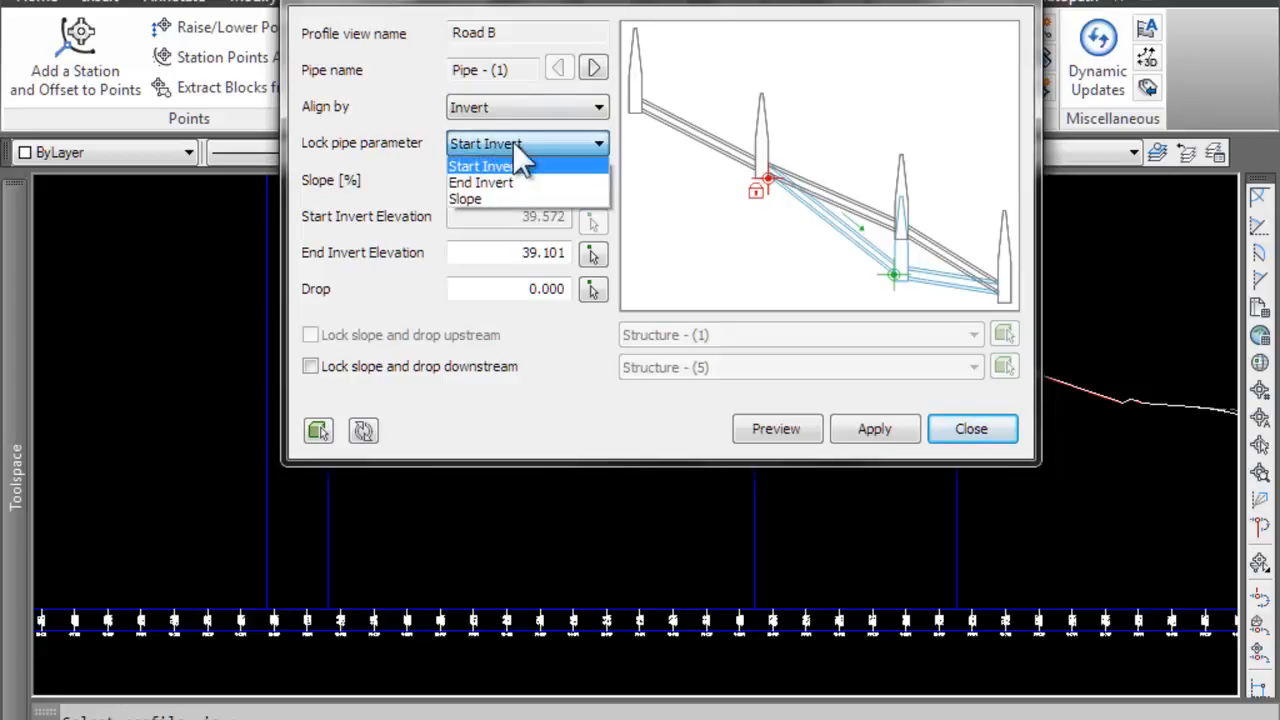
click(485, 166)
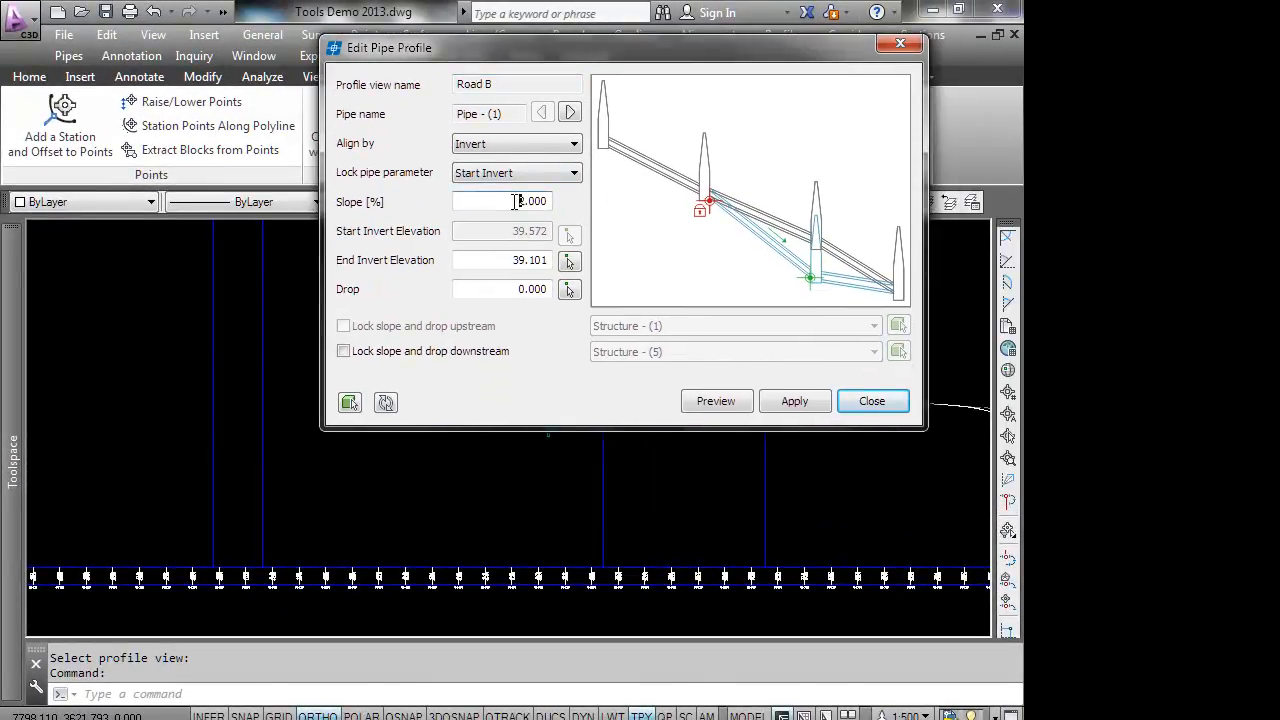
text(5)
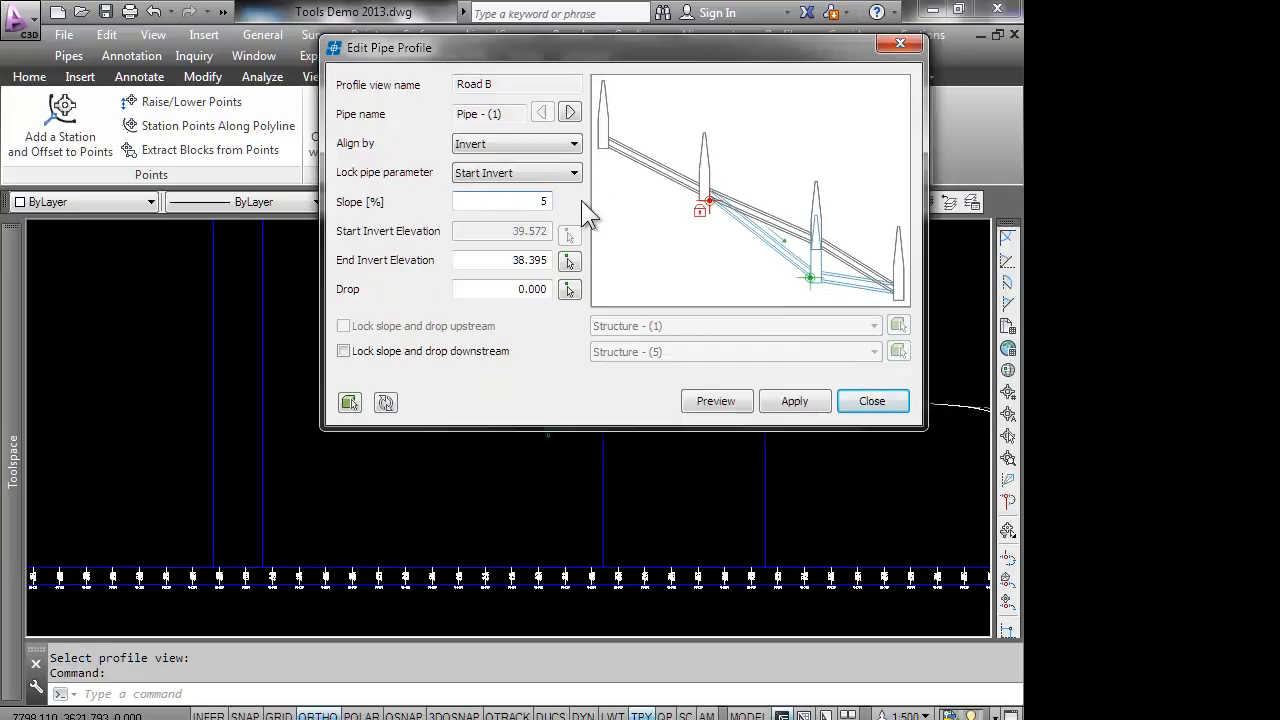
click(500, 201)
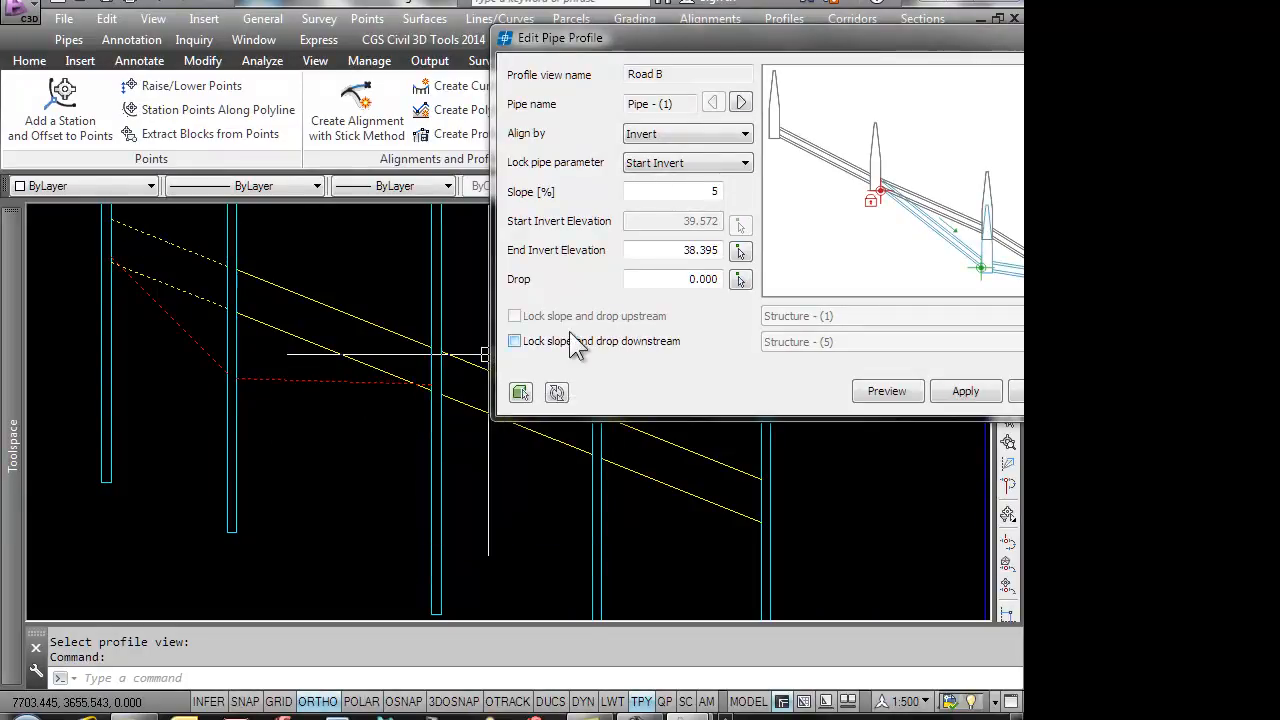
Step: Enable 'Lock slope and drop downstream' at Structure - (5)
click(514, 341)
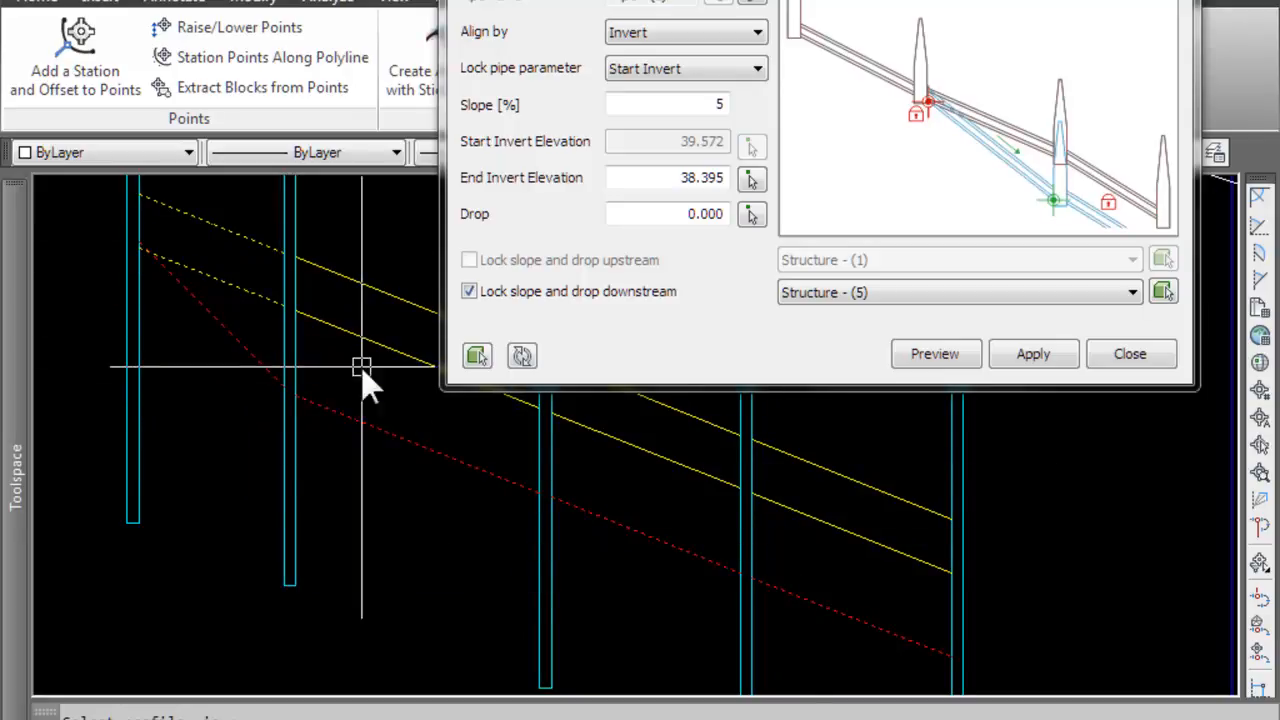
mouse_move(940, 645)
text(.5)
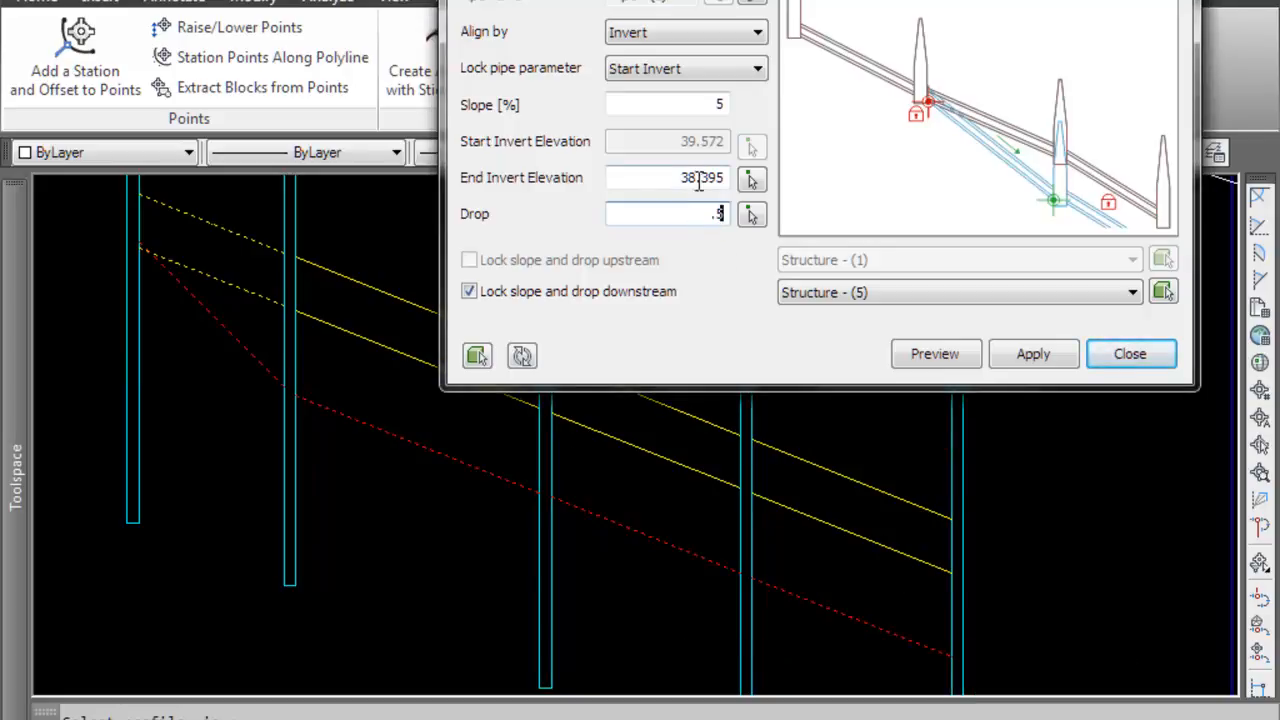
Step: Preview a 0.5 drop, change the drop to 0.1, preview again, and apply
click(934, 353)
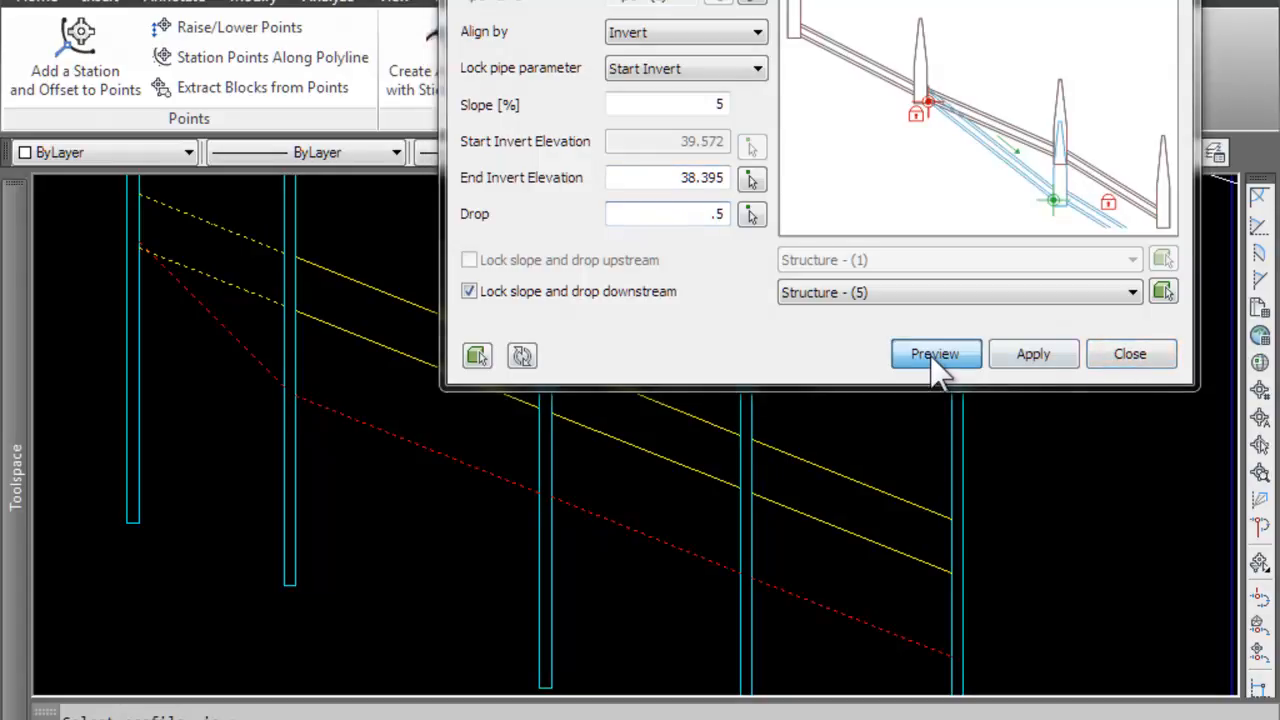
click(934, 353)
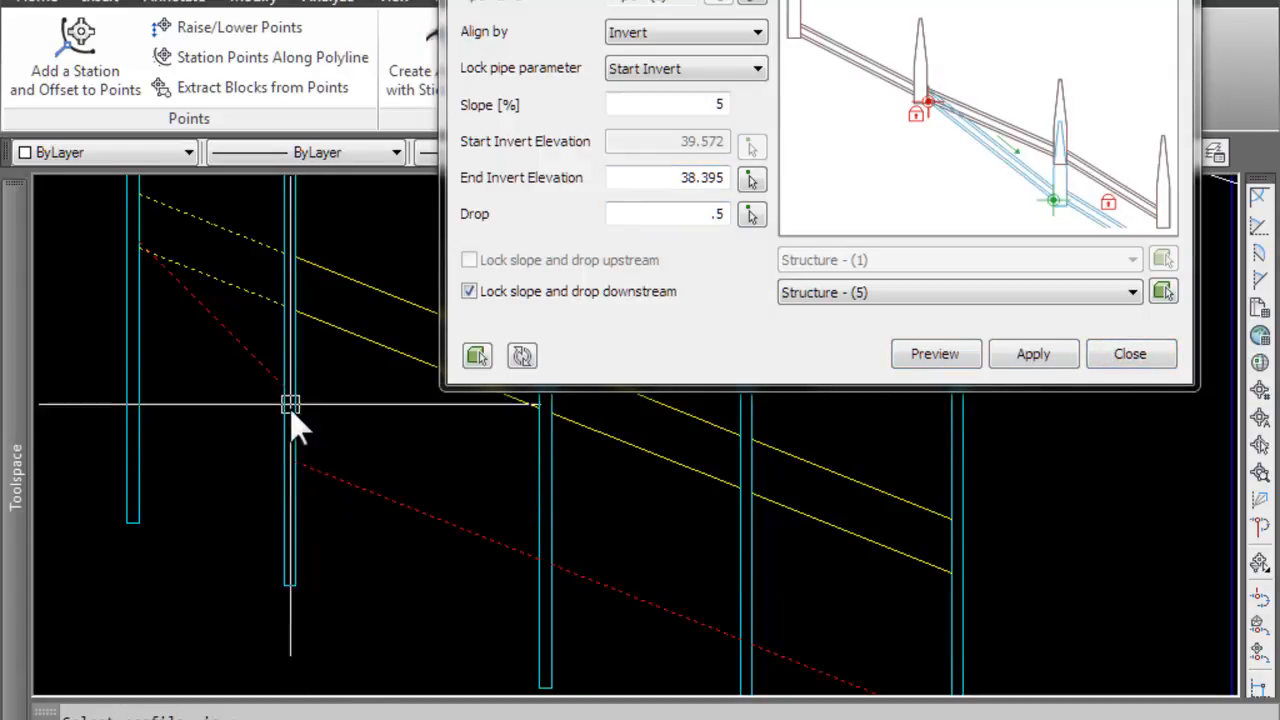
mouse_move(858, 670)
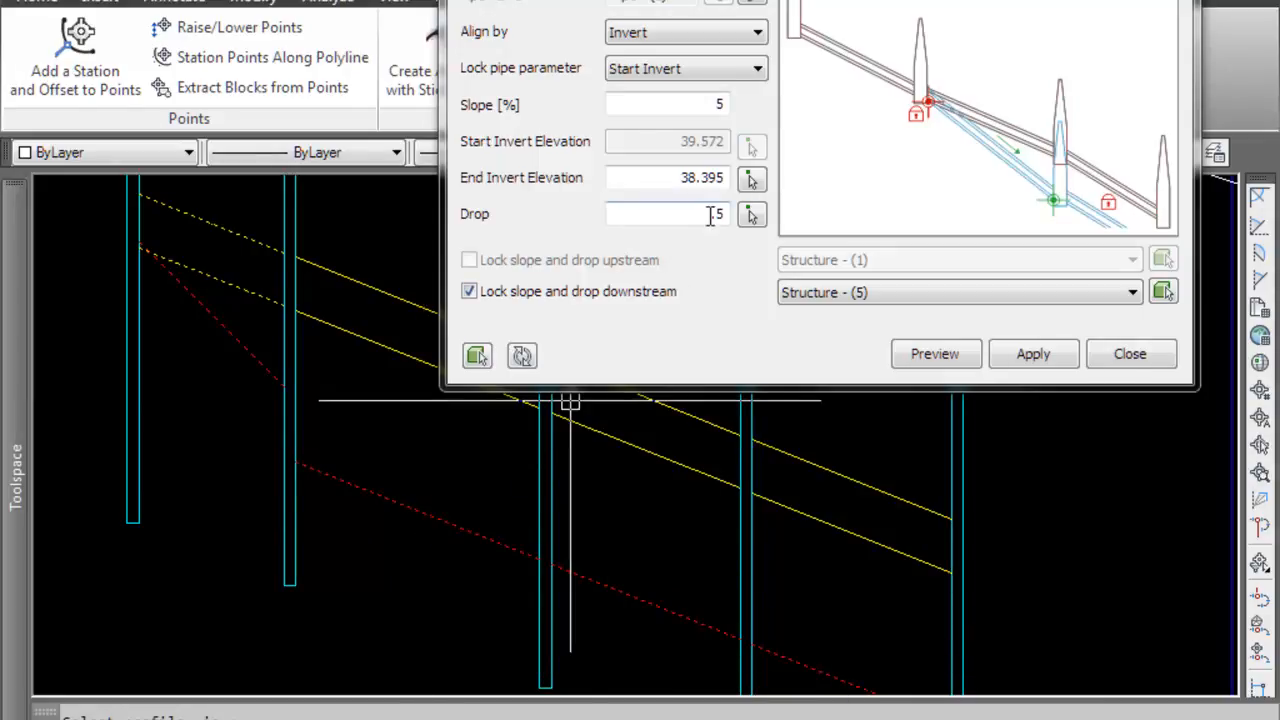
click(667, 214)
text(.1)
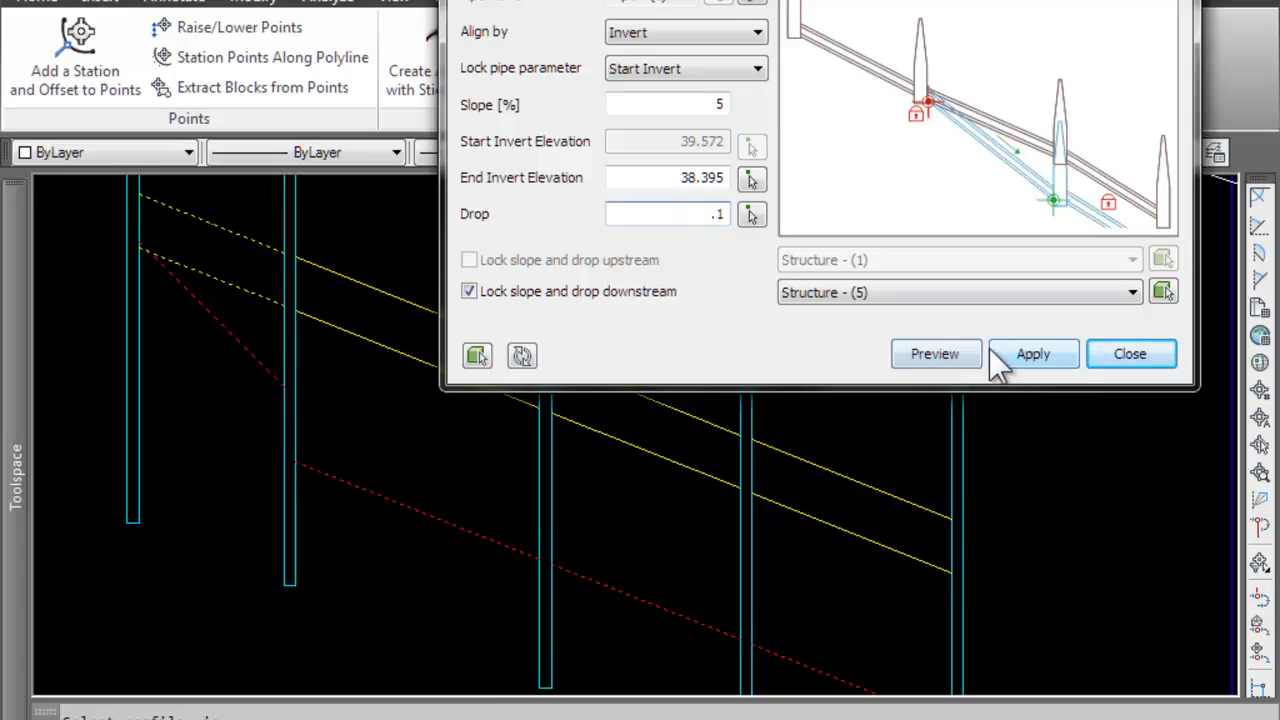
click(1032, 353)
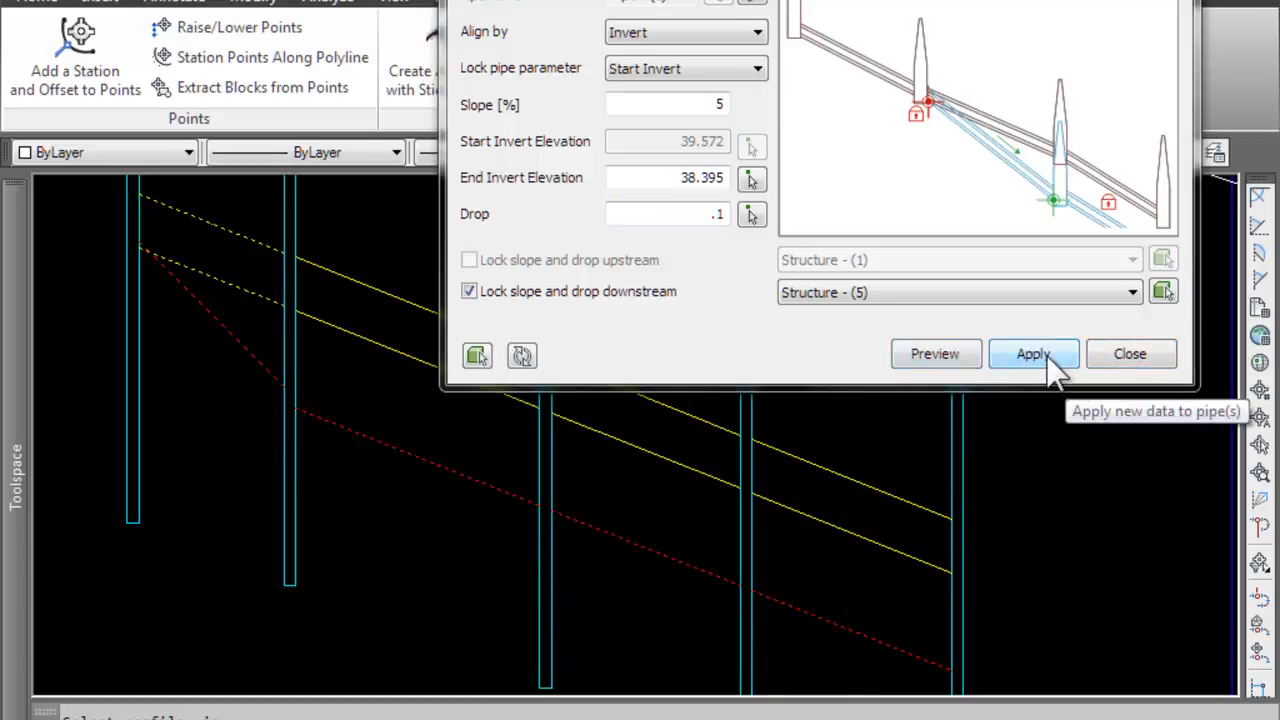
click(1033, 353)
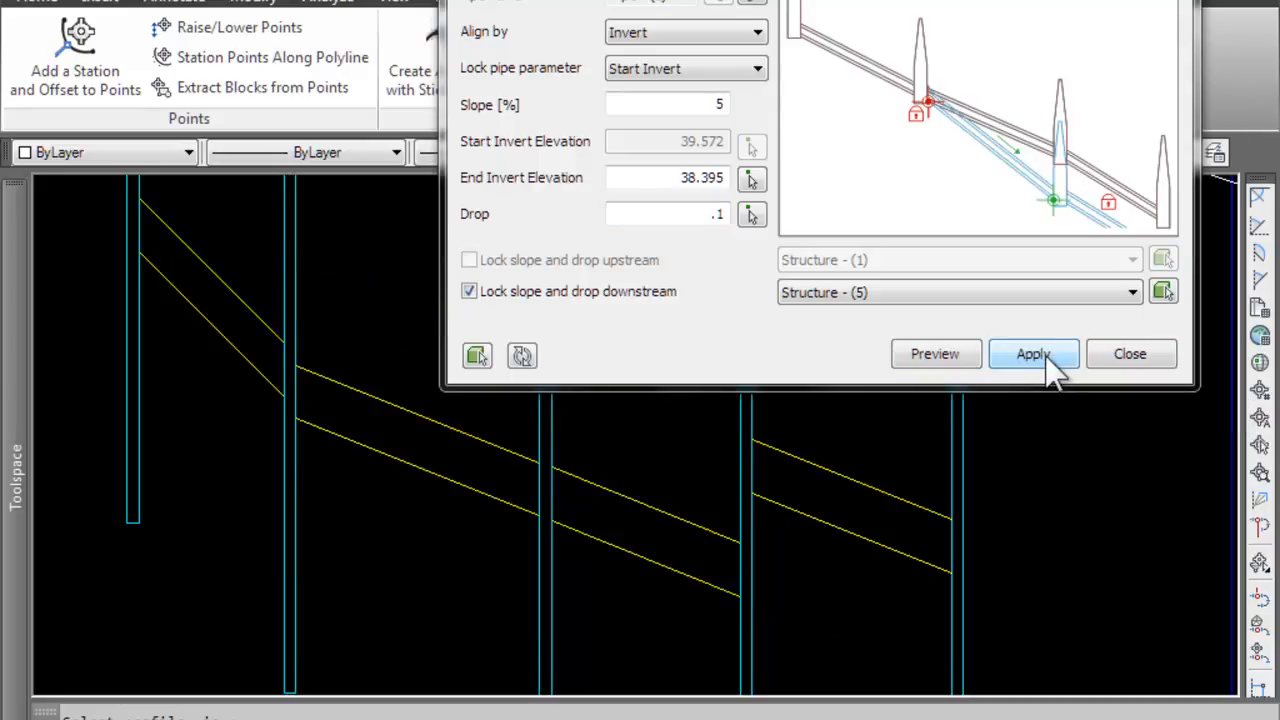
click(1033, 353)
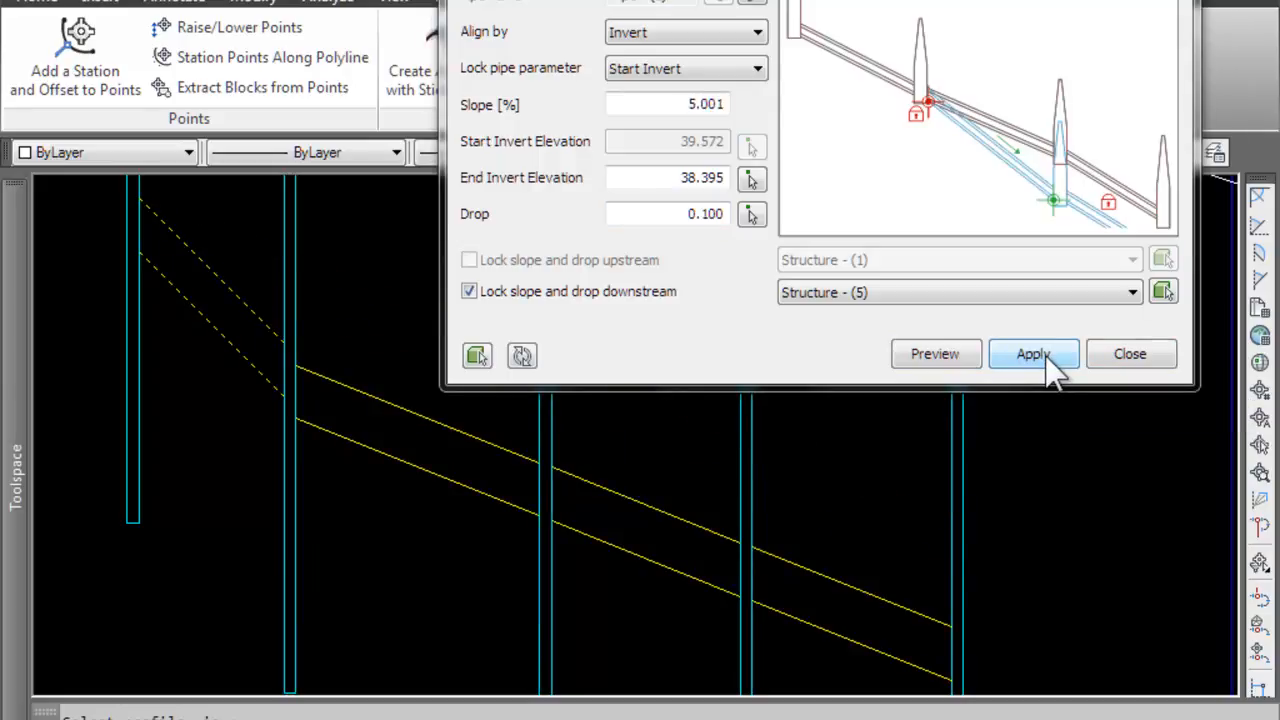